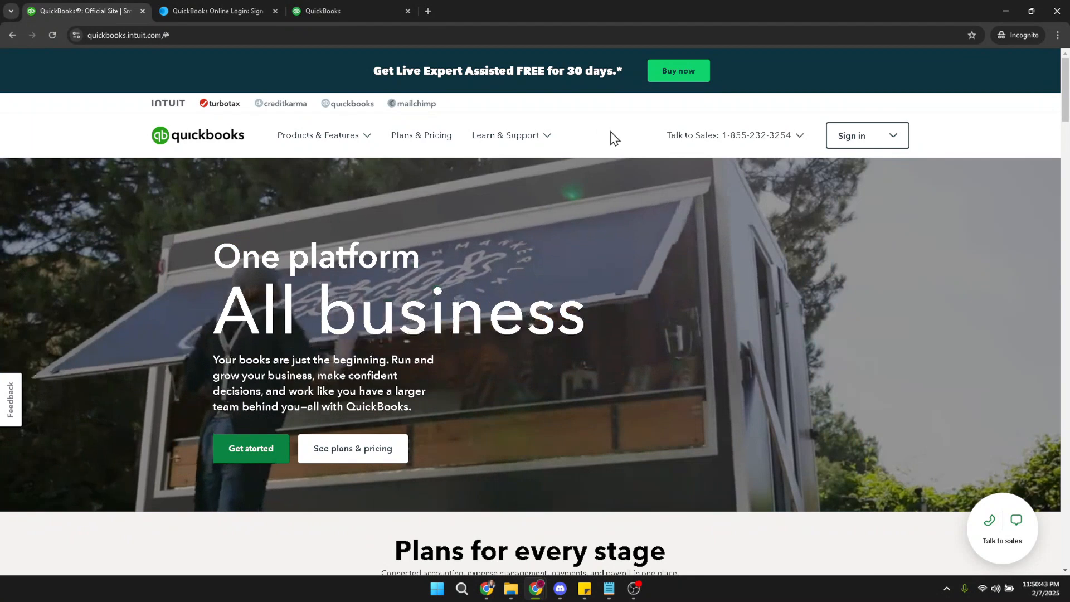
Step: Switch between the QuickBooks official site and the Intuit sign-in page, ending on sign-in
left_click(867, 135)
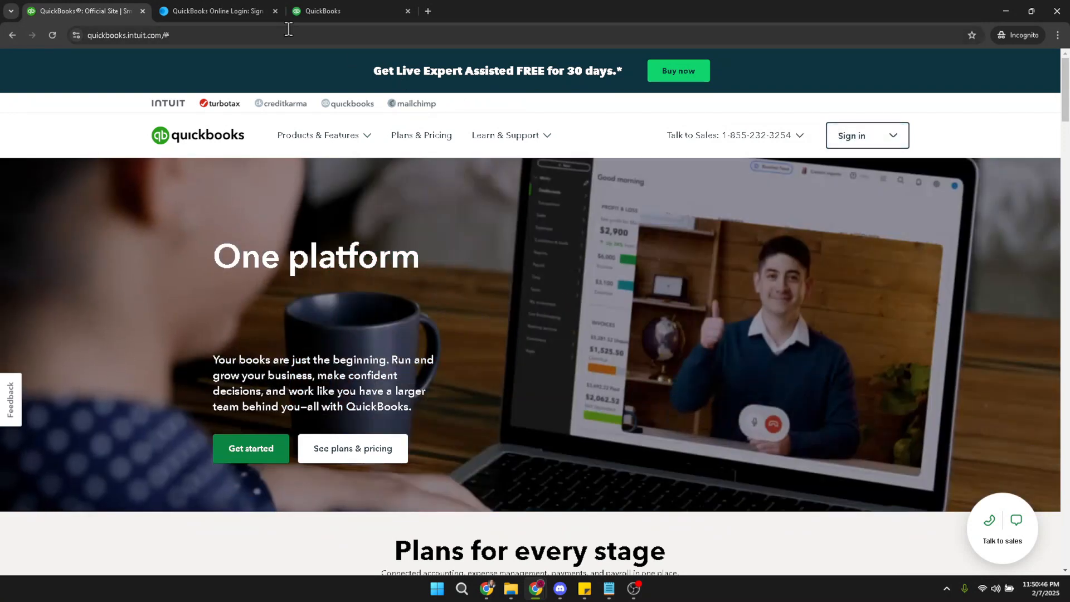
left_click(215, 11)
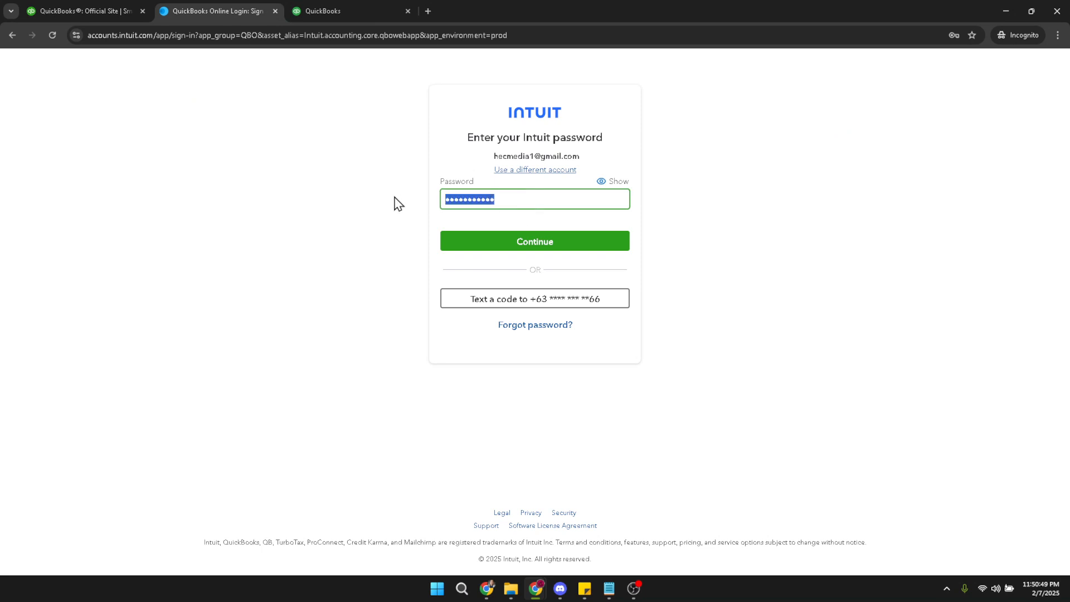
left_click(78, 12)
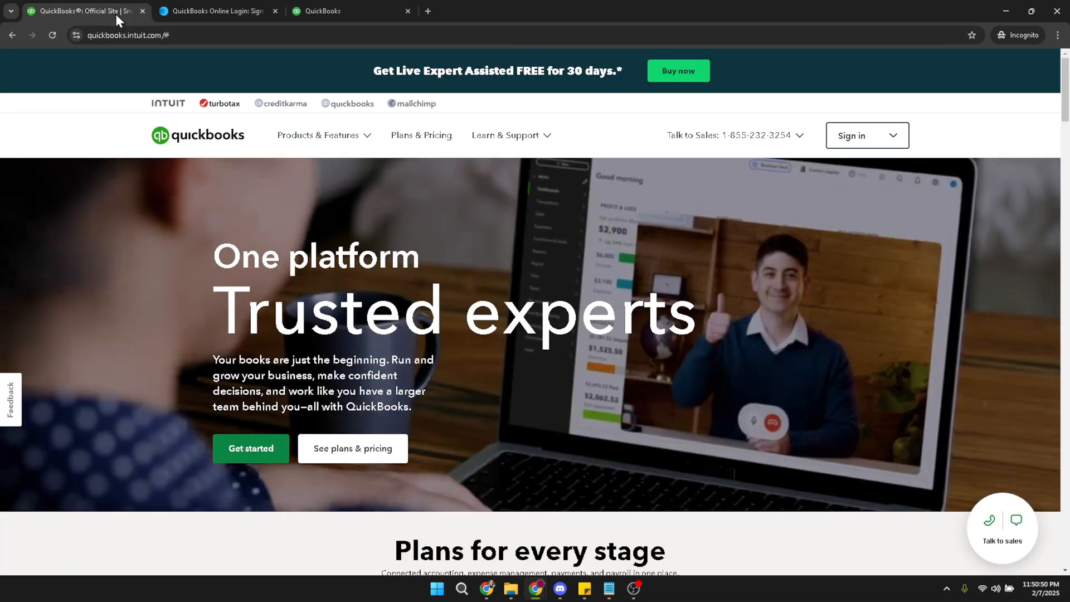
left_click(215, 12)
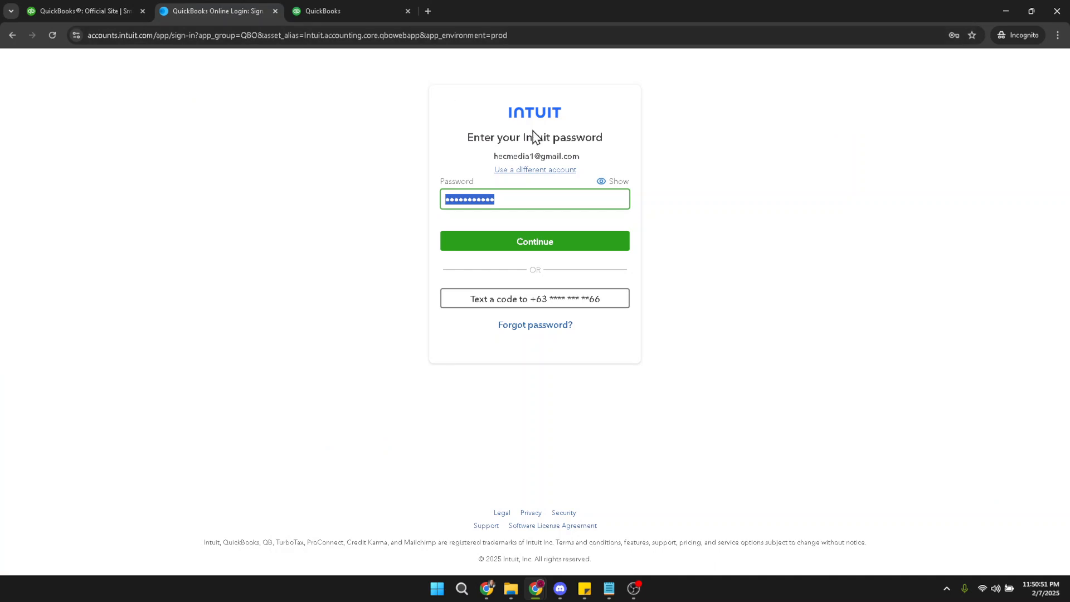
mouse_move(416, 199)
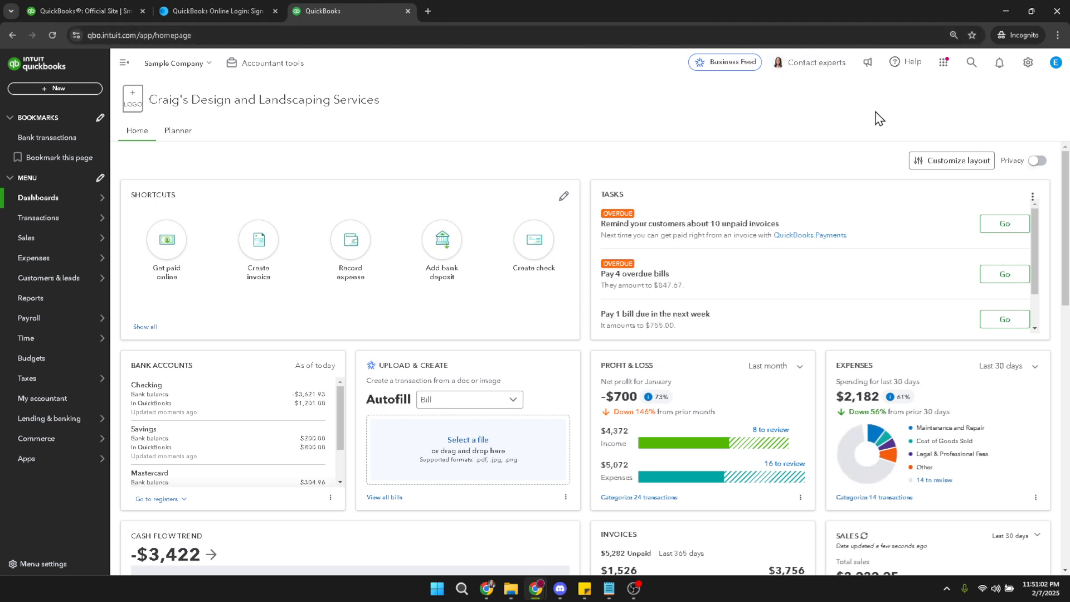
mouse_move(972, 97)
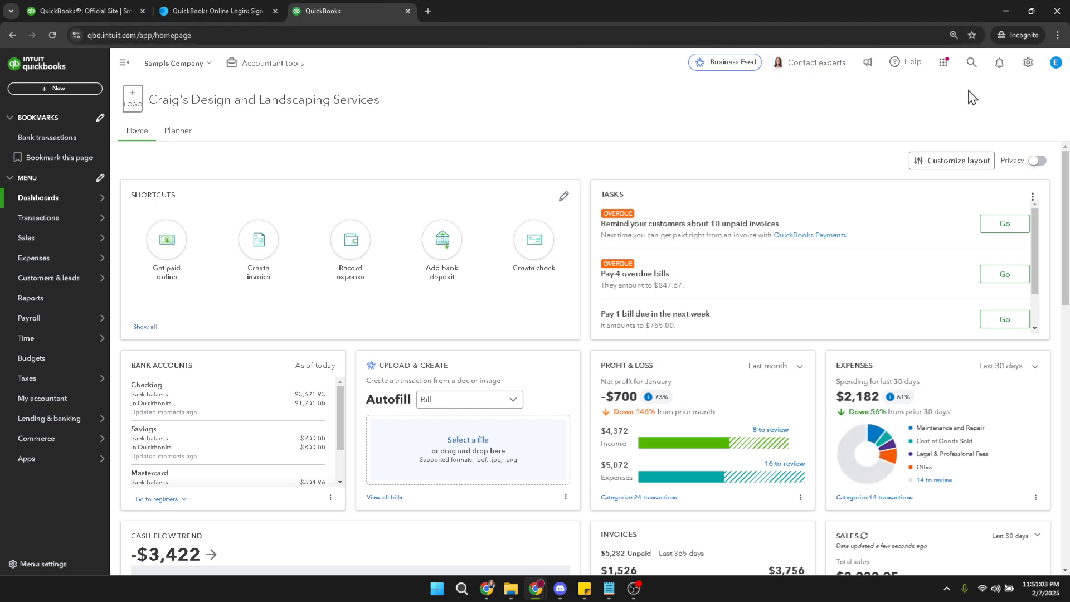
Step: Bring up Chrome's three-dot menu over the Craig's Design and Landscaping dashboard
left_click(1057, 35)
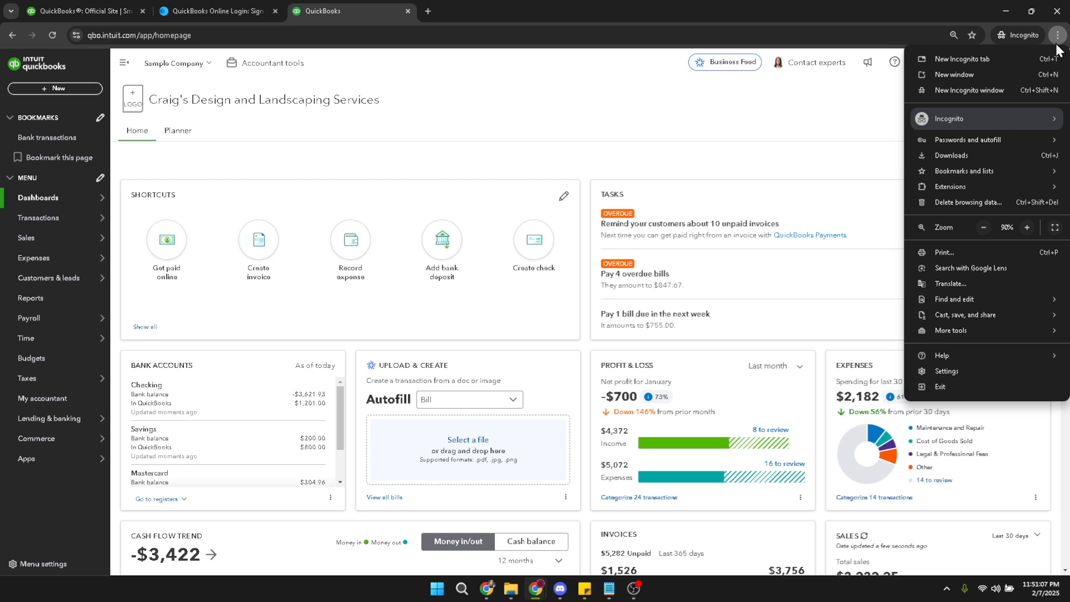
mouse_move(966, 90)
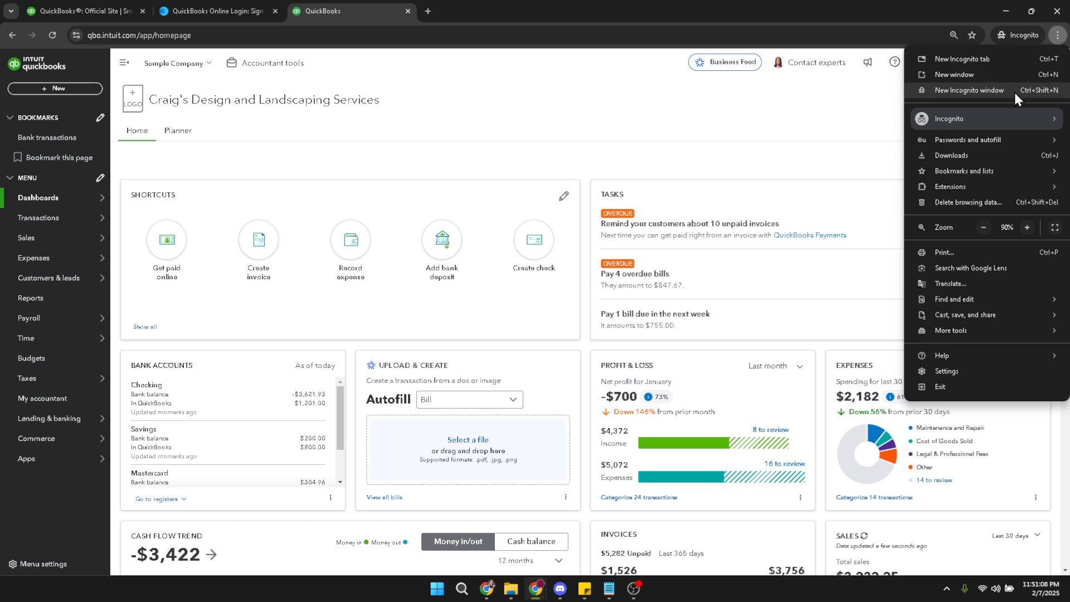
mouse_move(964, 381)
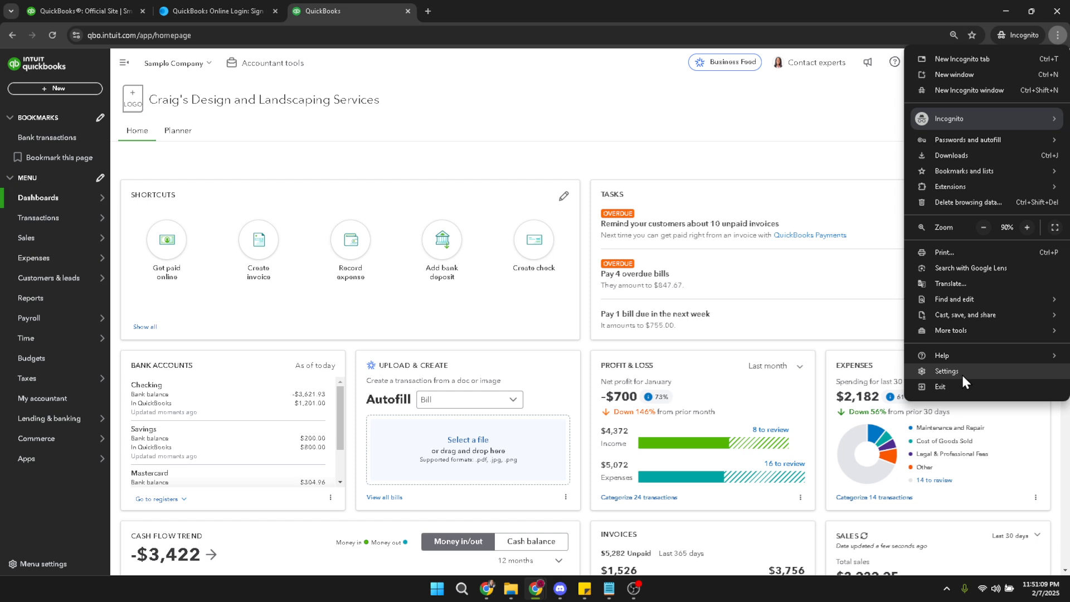
Step: Go to Chrome Settings and show the Appearance section with font size at Medium
left_click(948, 371)
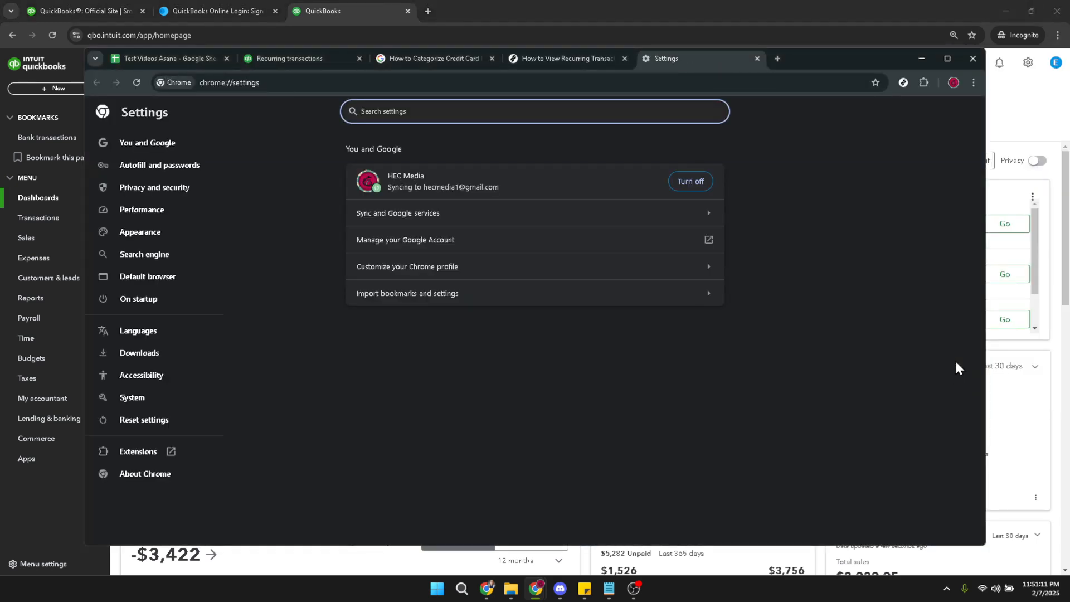
mouse_move(534, 369)
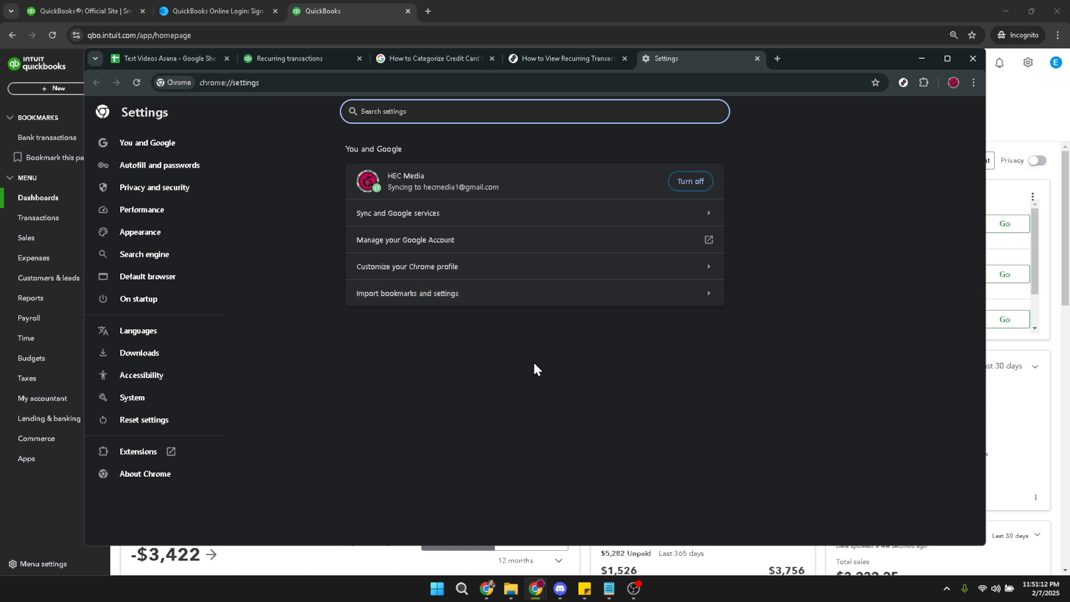
mouse_move(317, 302)
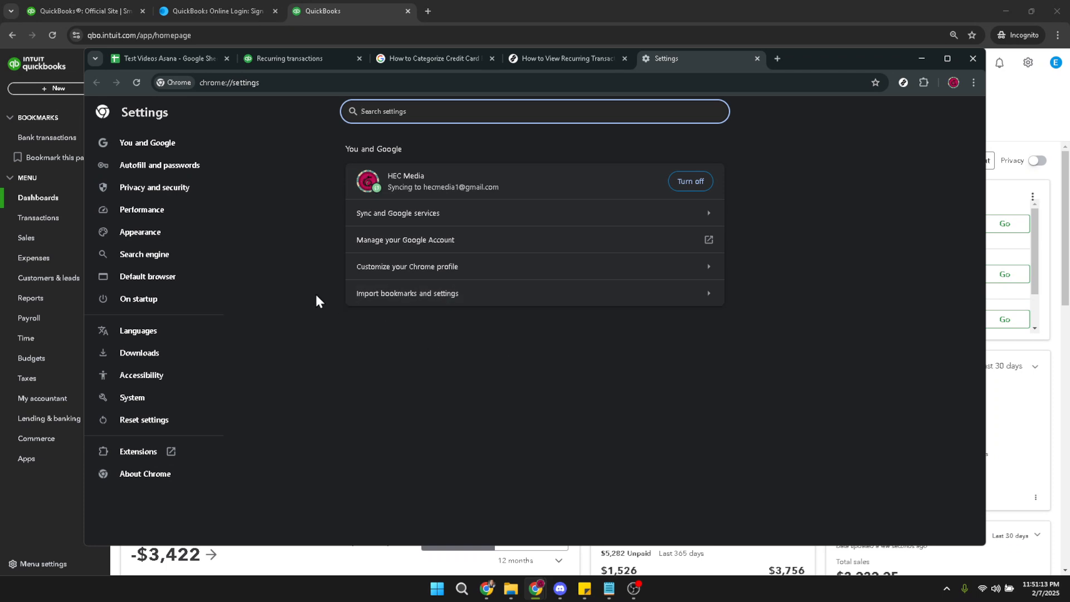
mouse_move(141, 231)
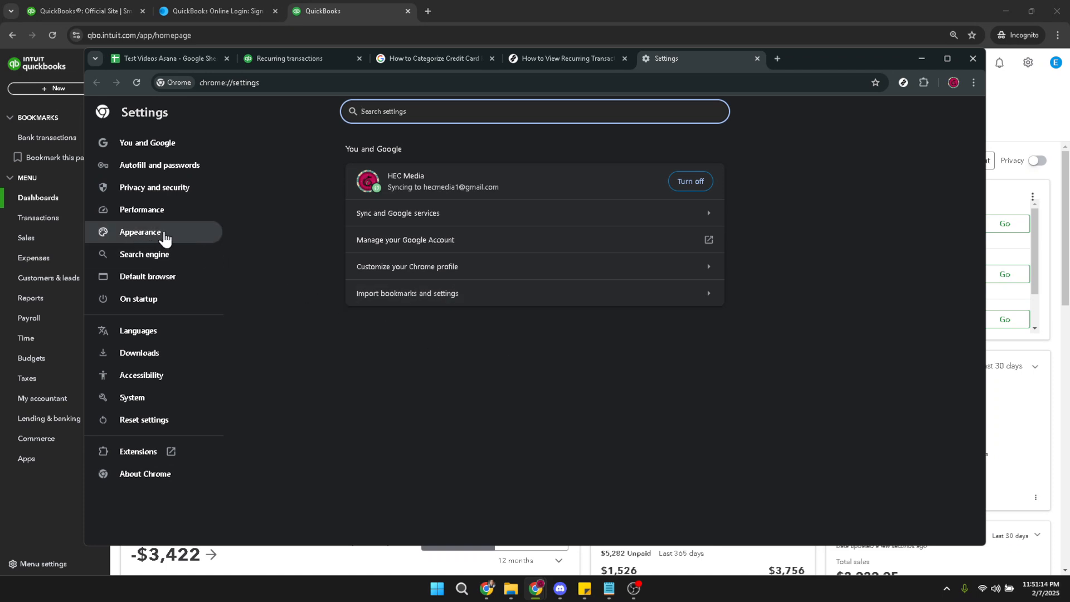
left_click(141, 232)
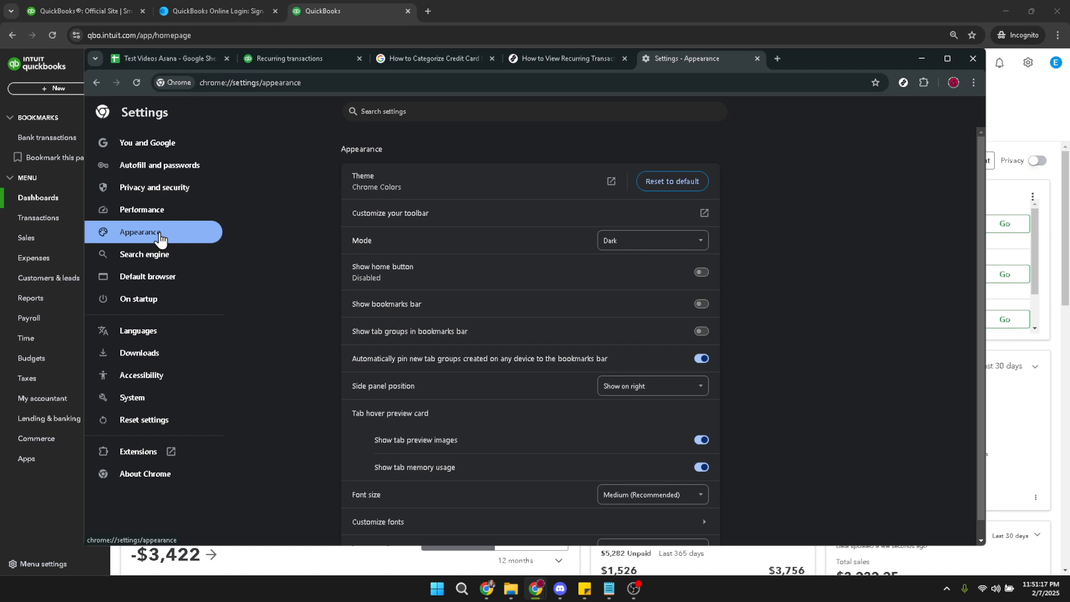
mouse_move(251, 253)
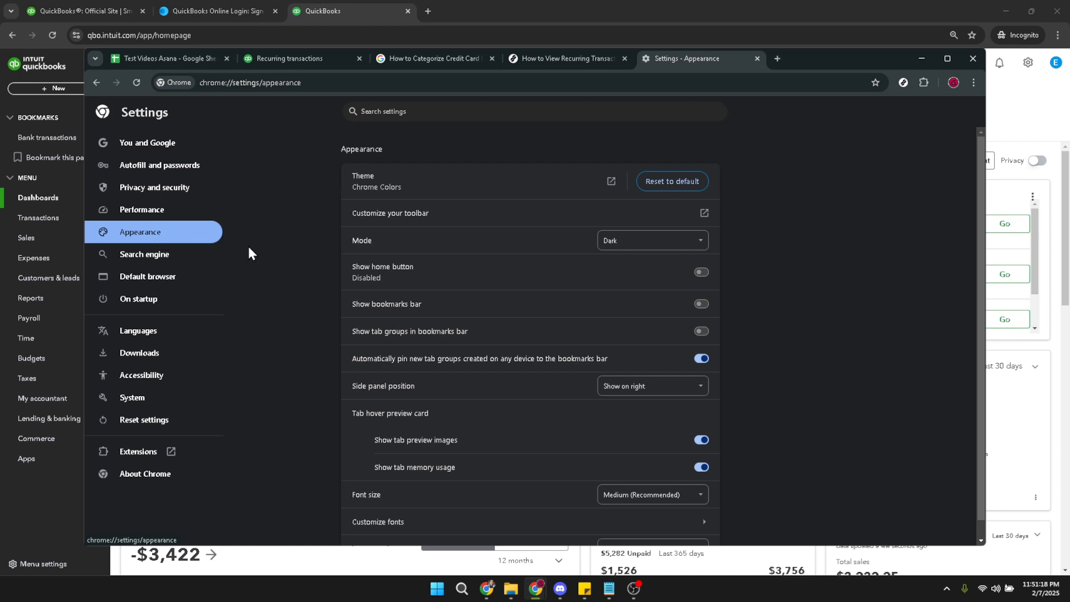
mouse_move(307, 347)
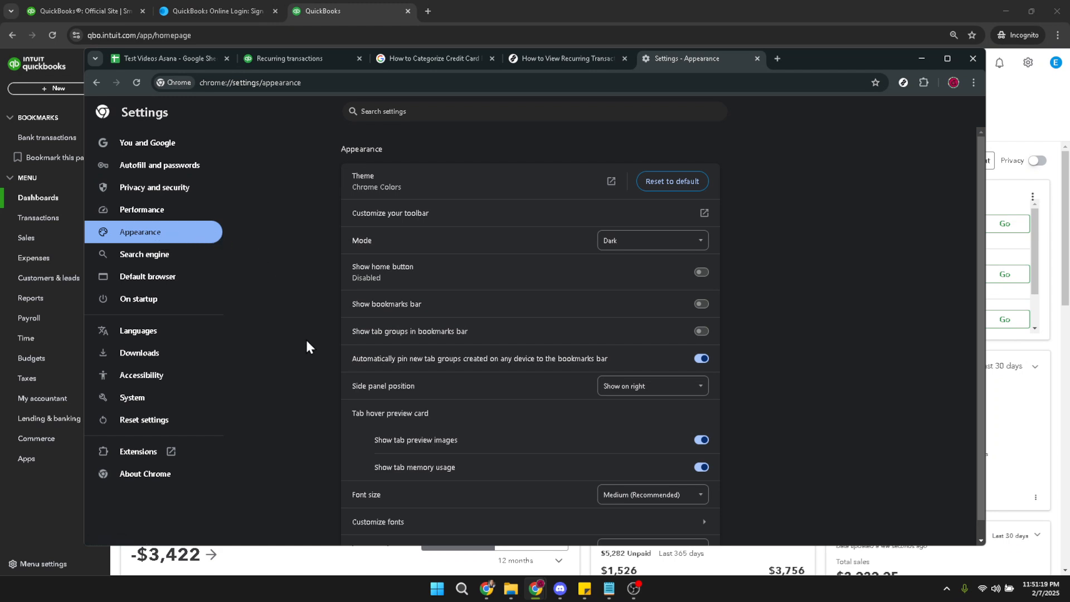
mouse_move(386, 497)
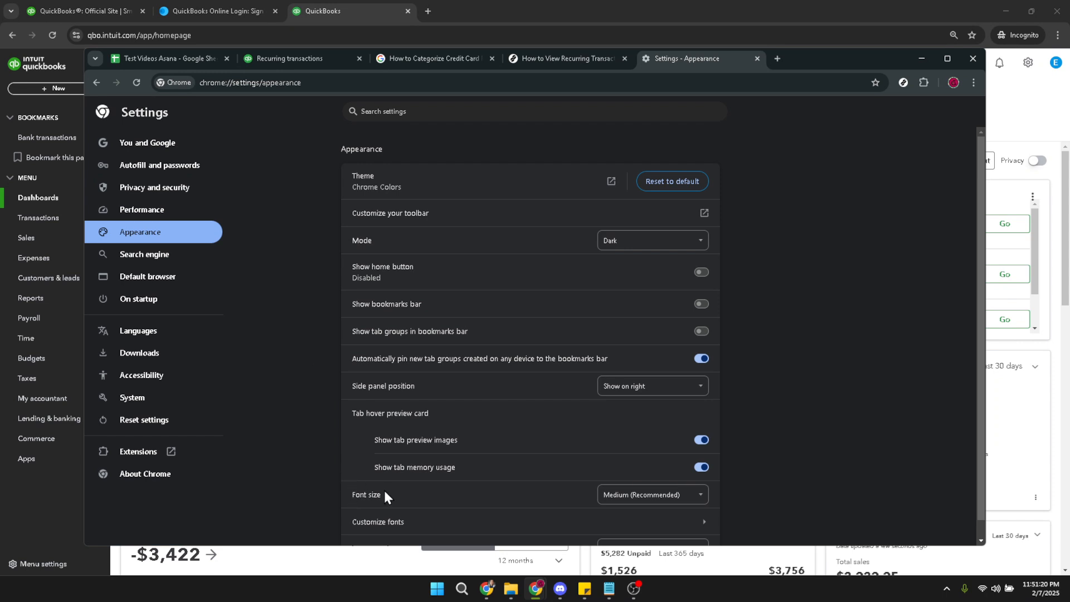
mouse_move(383, 497)
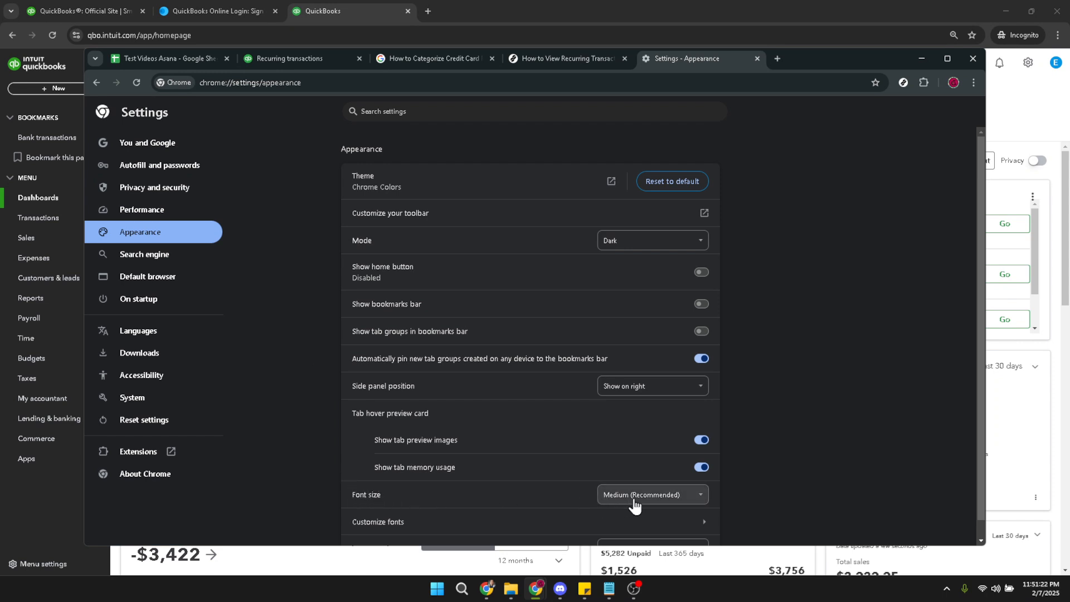
Step: Try Very large, then settle on Large as Chrome's font size
left_click(650, 493)
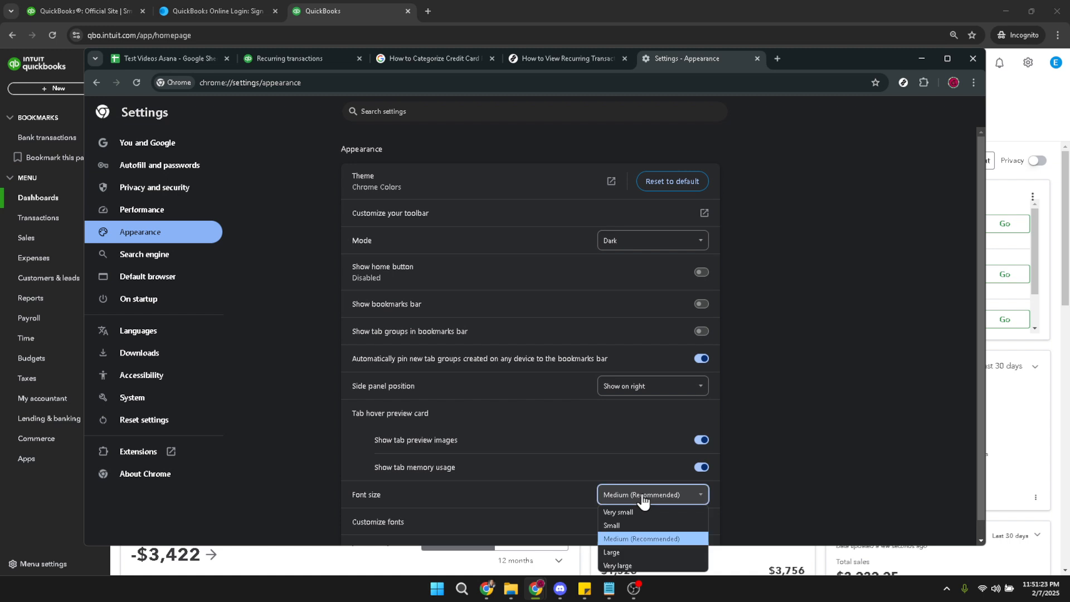
mouse_move(660, 551)
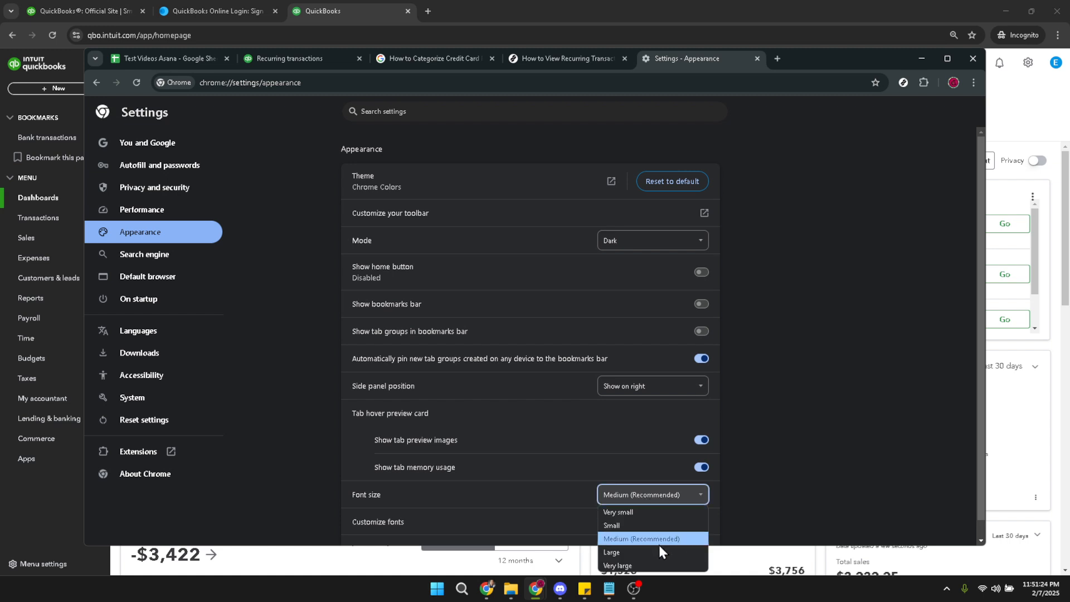
mouse_move(612, 552)
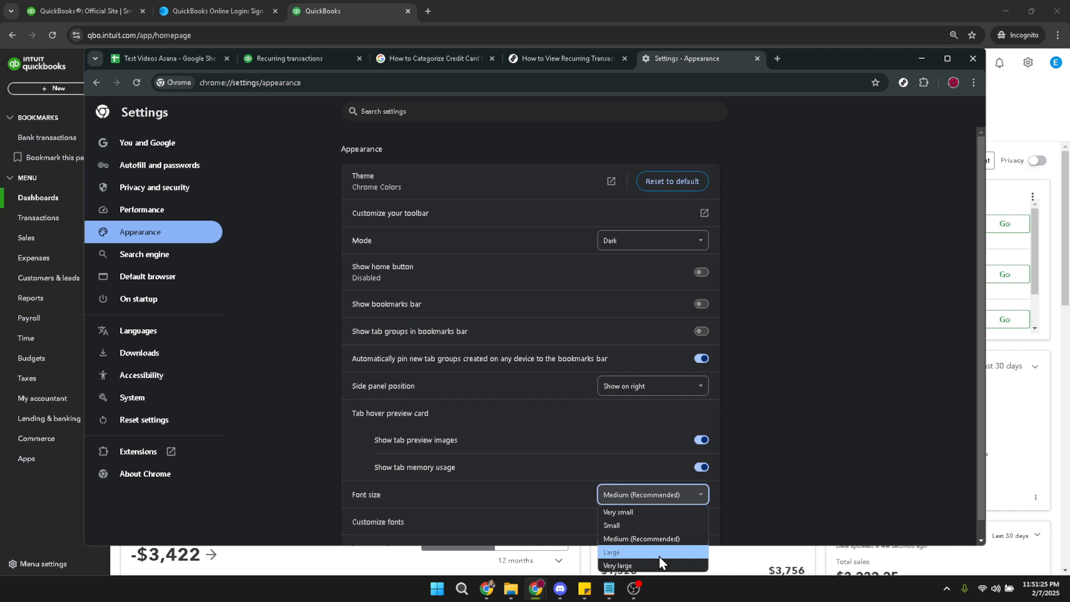
mouse_move(667, 554)
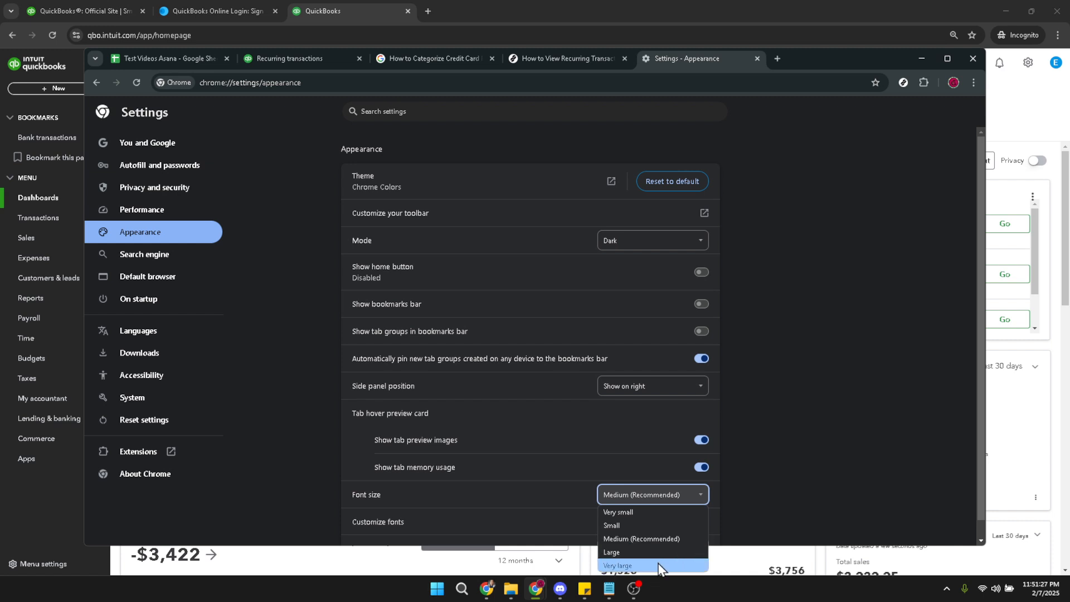
left_click(616, 565)
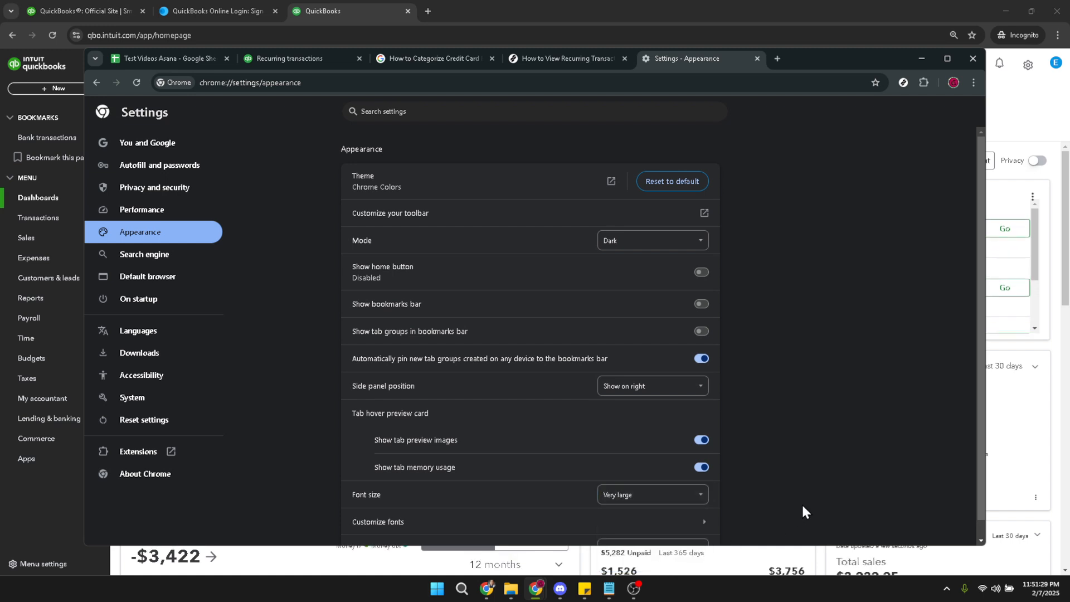
scroll("down", 3)
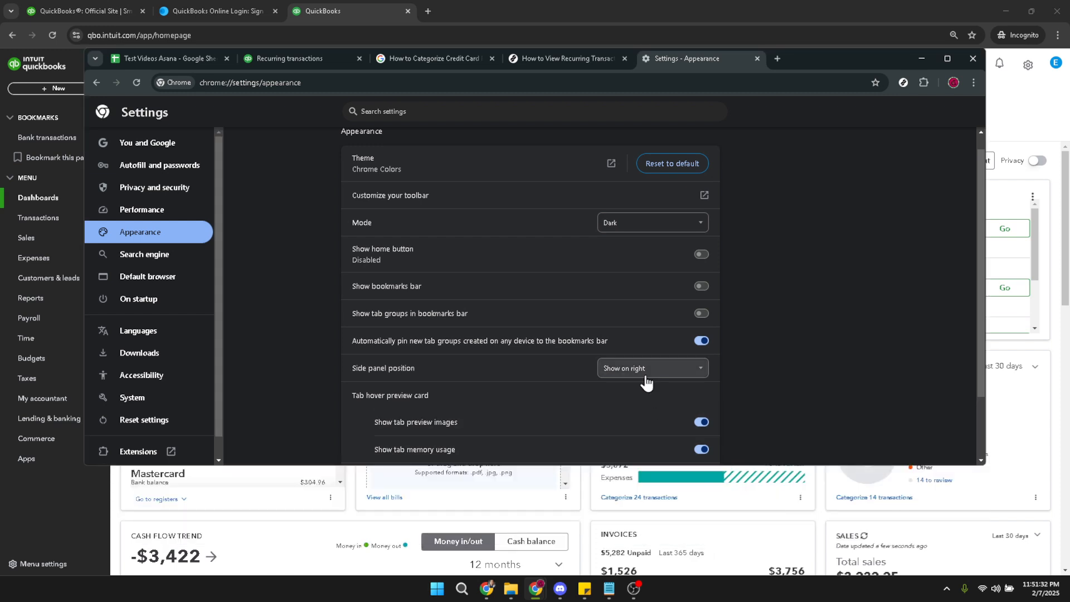
scroll("down", 3)
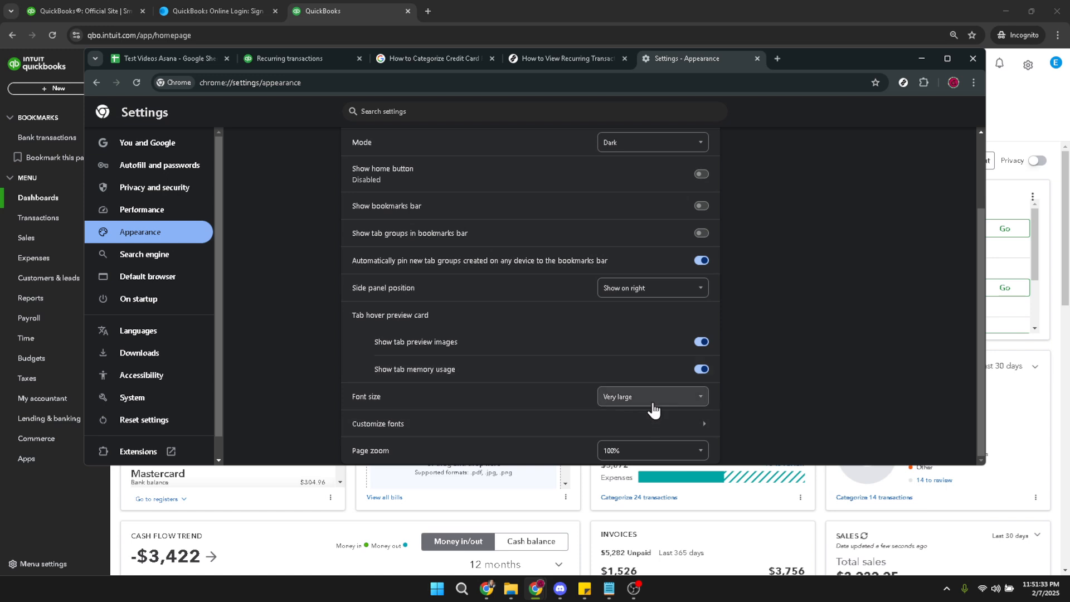
left_click(650, 395)
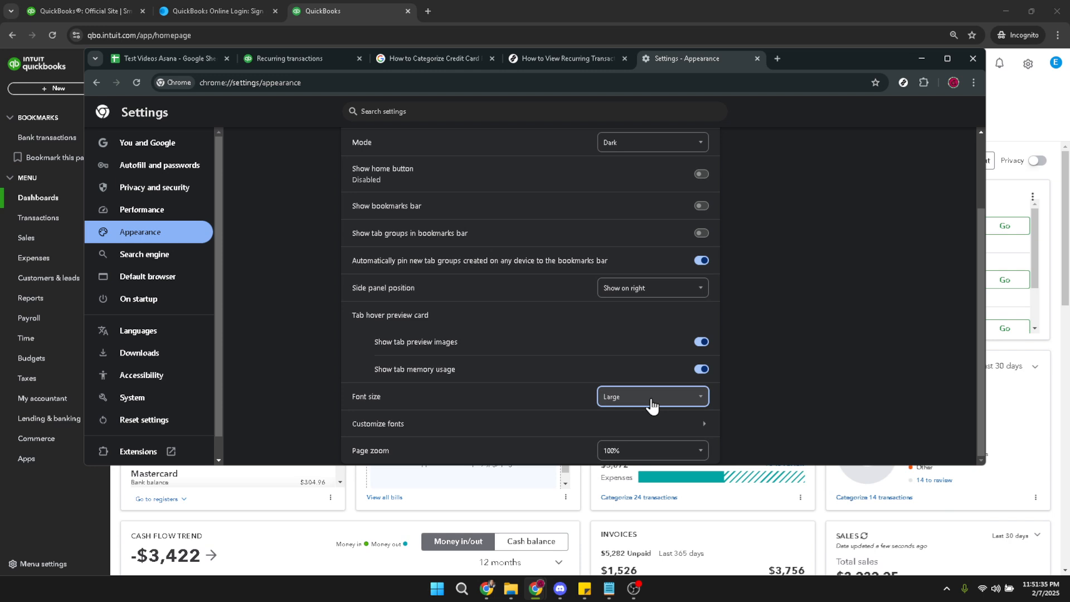
left_click(650, 397)
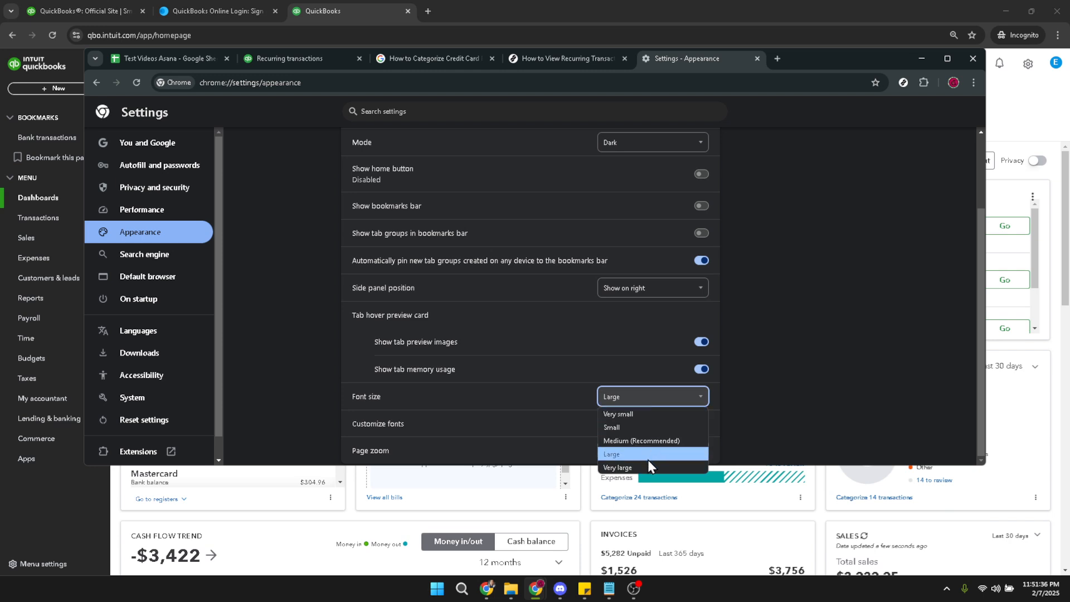
left_click(617, 467)
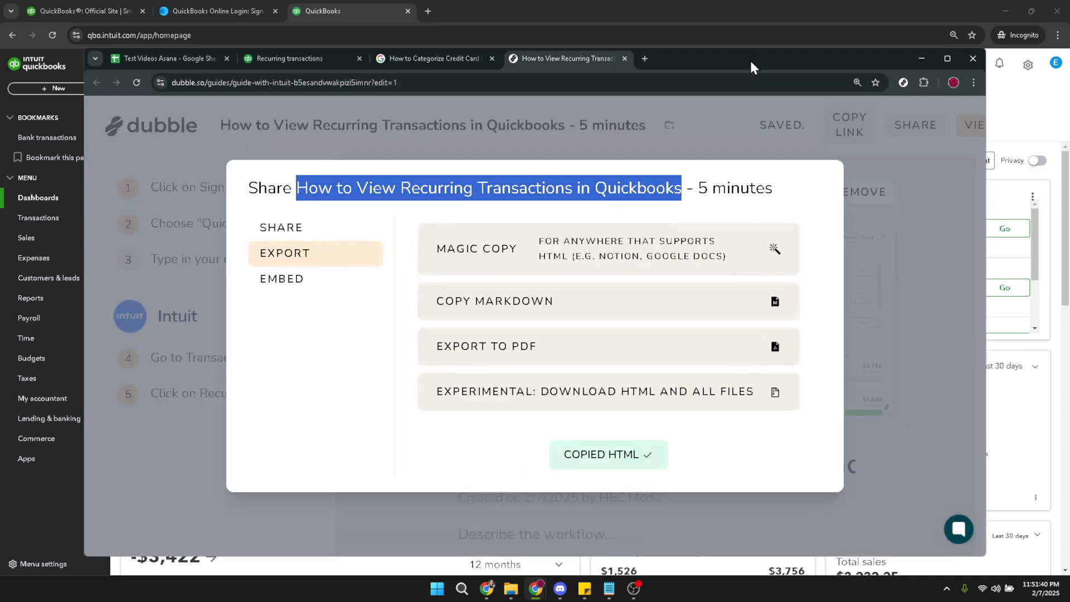
Step: Show the Recurring Transactions list with Monthly Building Lease and Telephone Bill
left_click(300, 58)
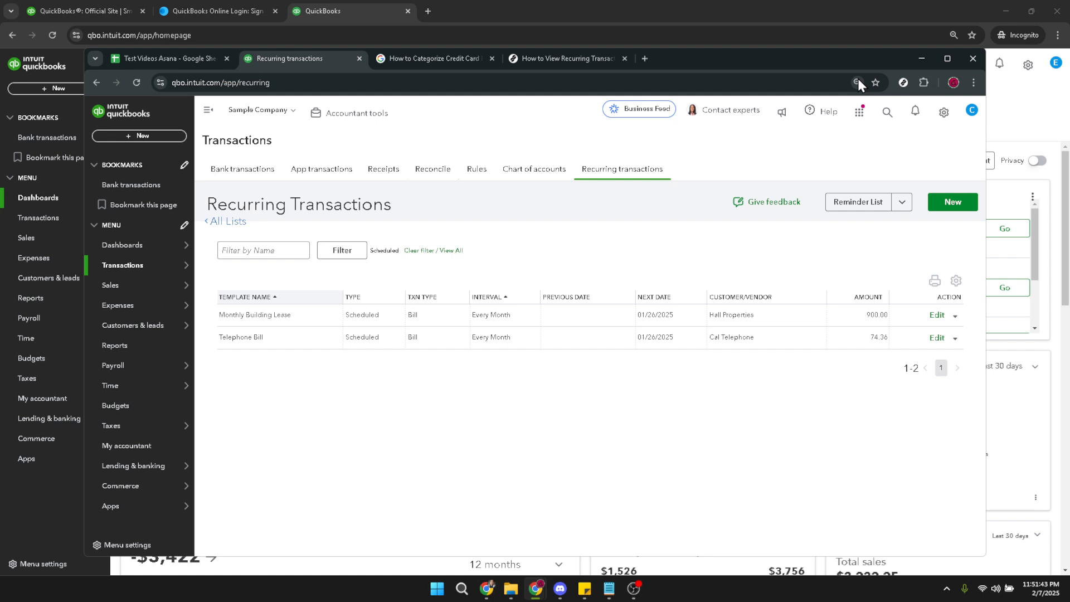
mouse_move(788, 81)
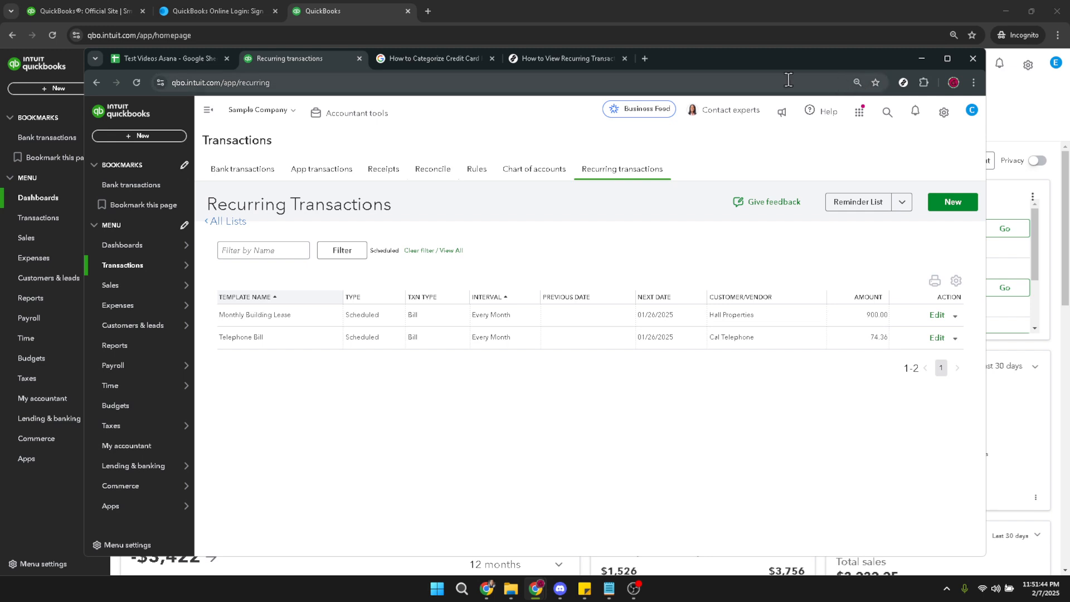